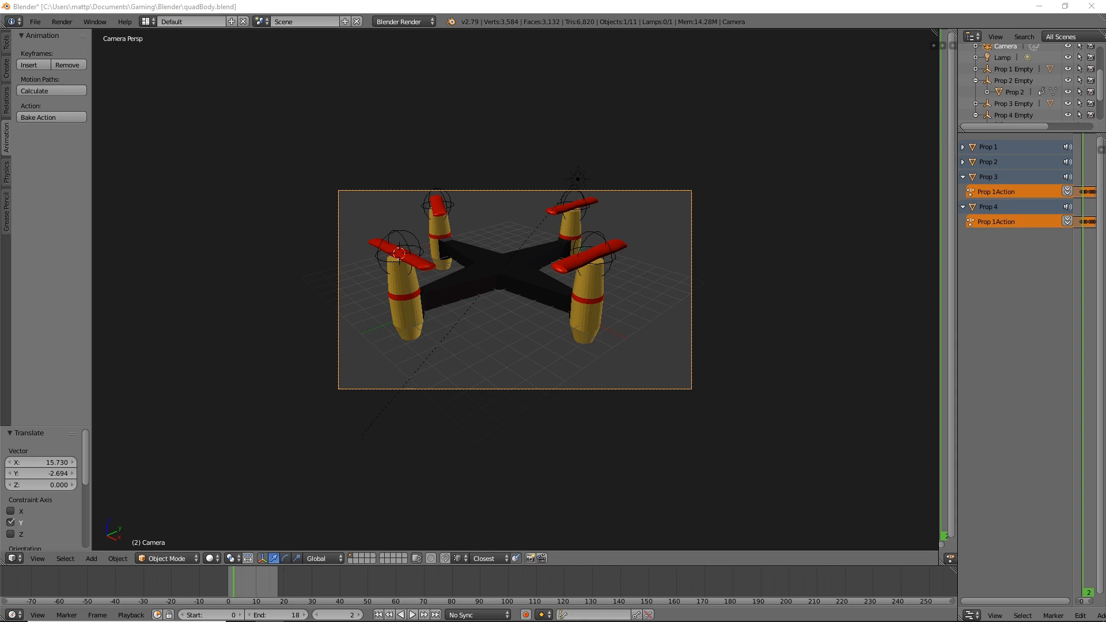
mouse_move(822, 439)
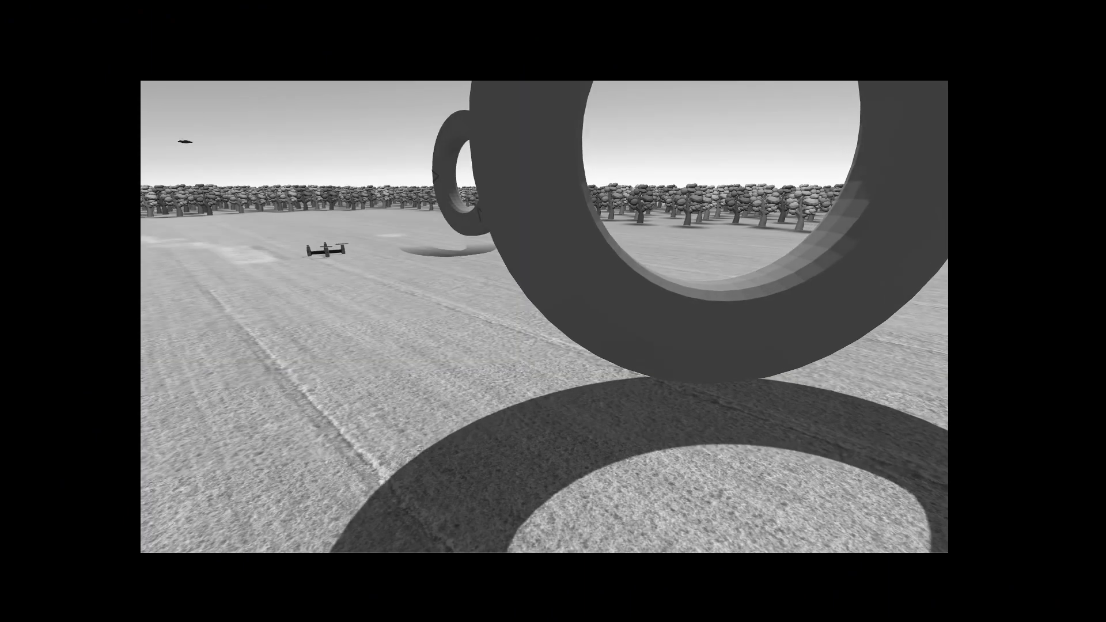
- Start the simulation with the per-rotor percentage dials shown in front of the quadcopter
click(533, 33)
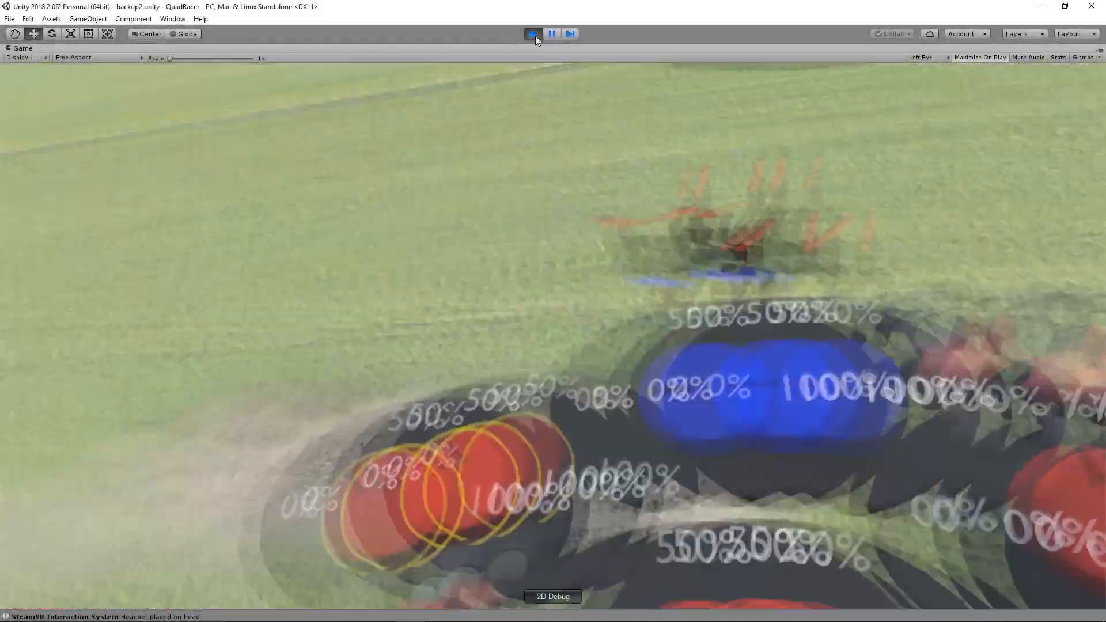